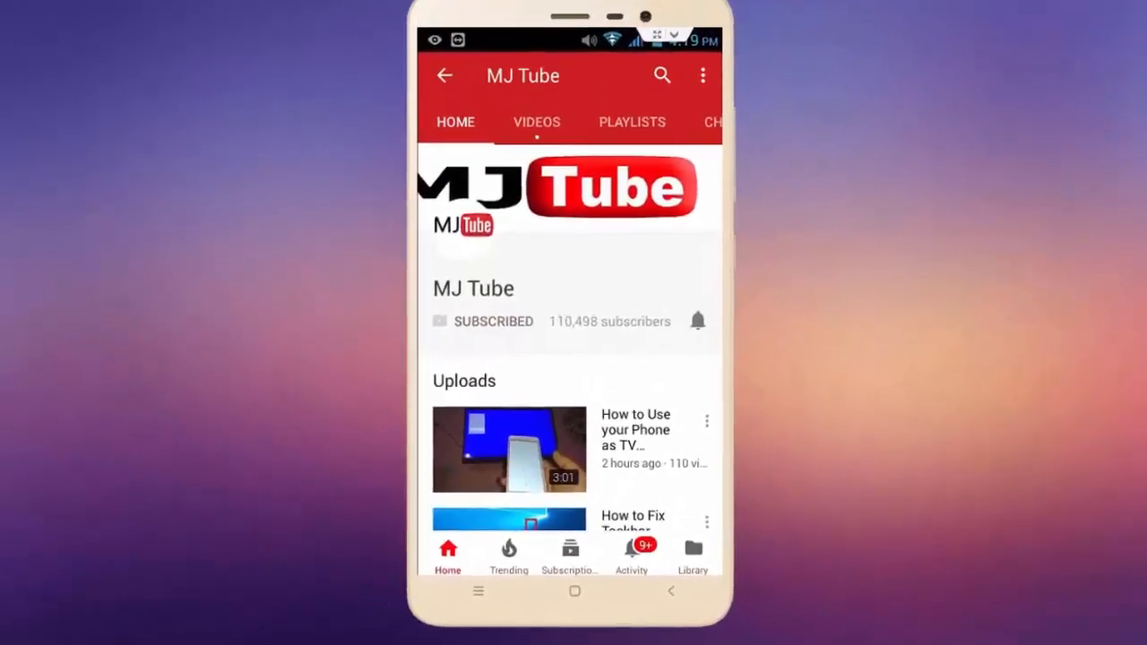
Reach the Speakers Properties from the tray speaker icon via the Volume Mixer
{"action": "left_click", "coordinate": [697, 319]}
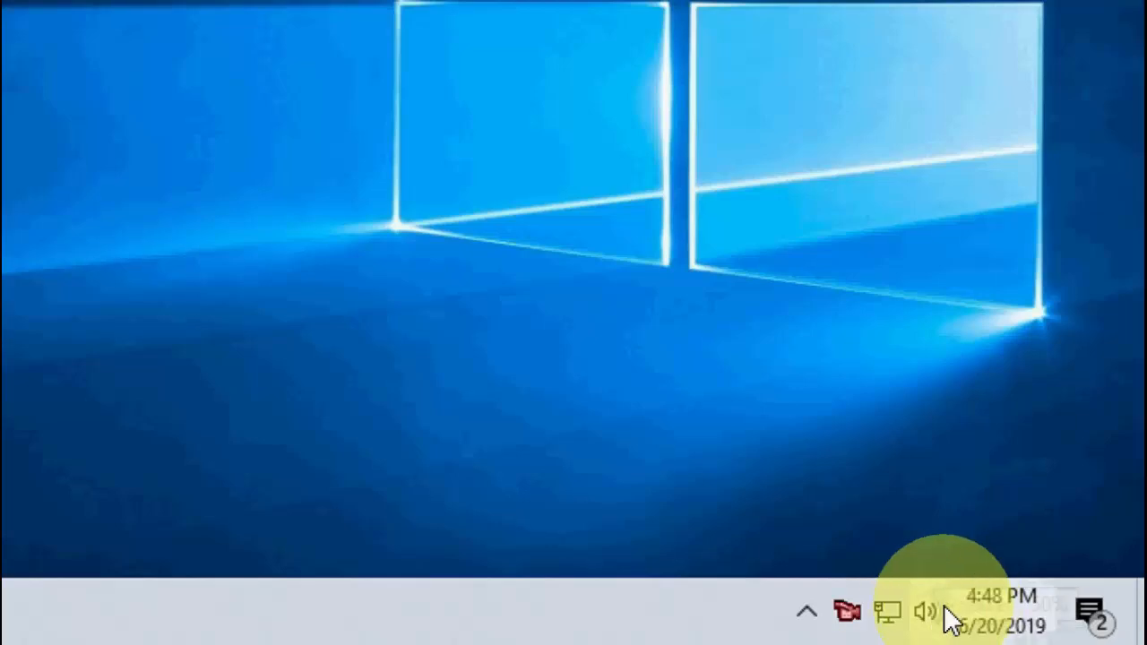
{"action": "right_click", "coordinate": [925, 613]}
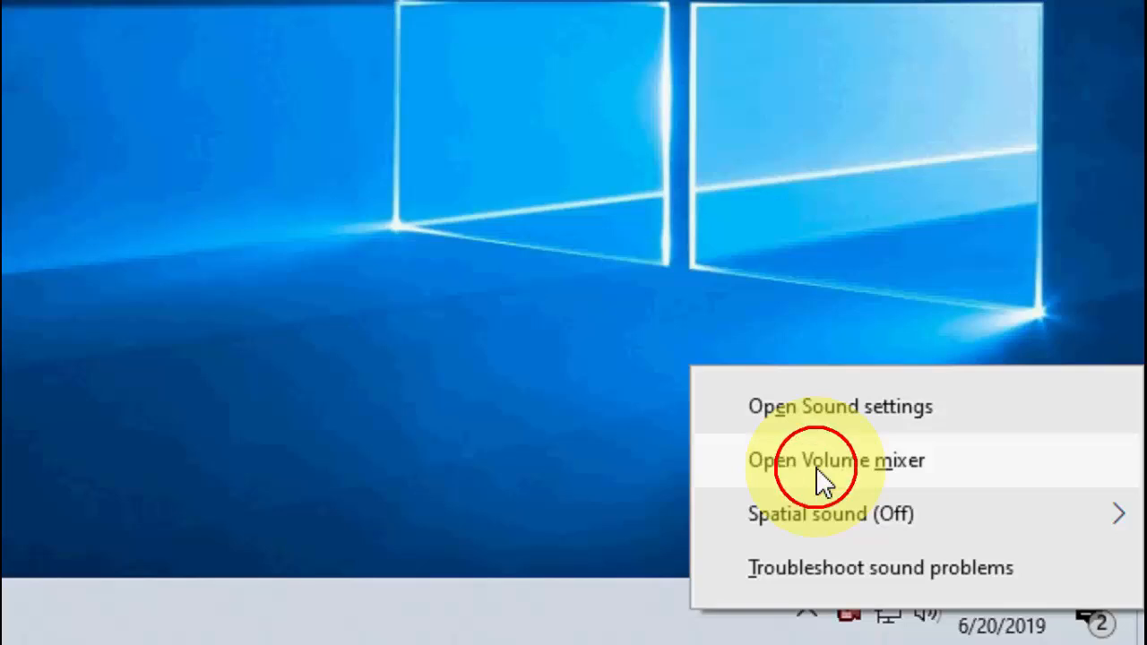
{"action": "left_click", "coordinate": [835, 459]}
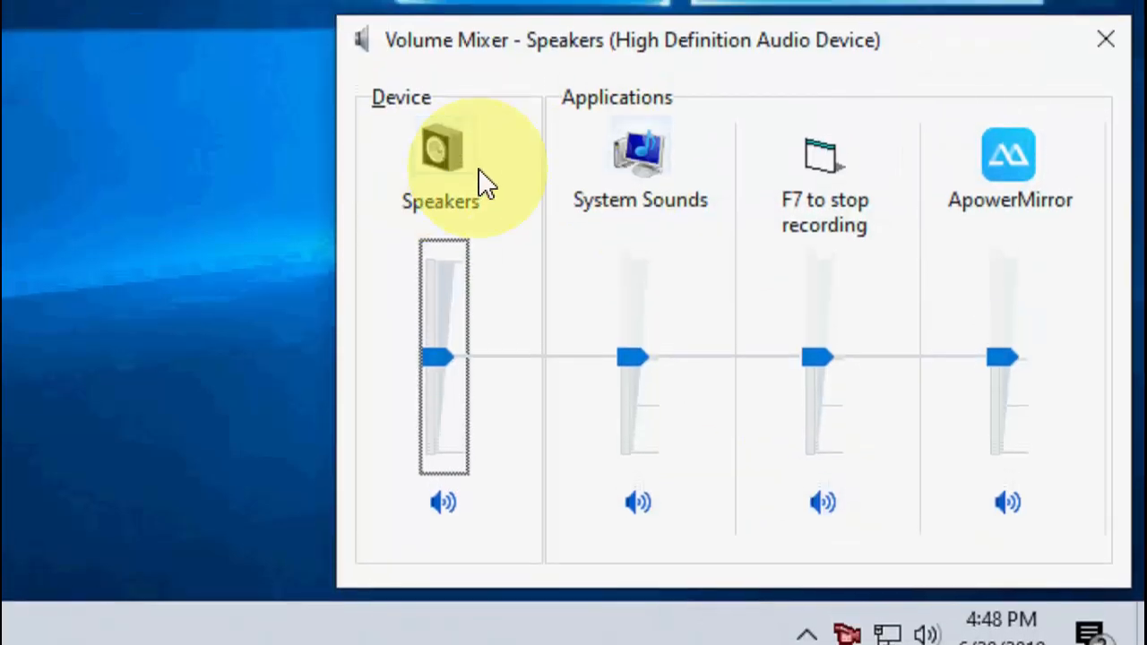
{"action": "mouse_move", "coordinate": [445, 170]}
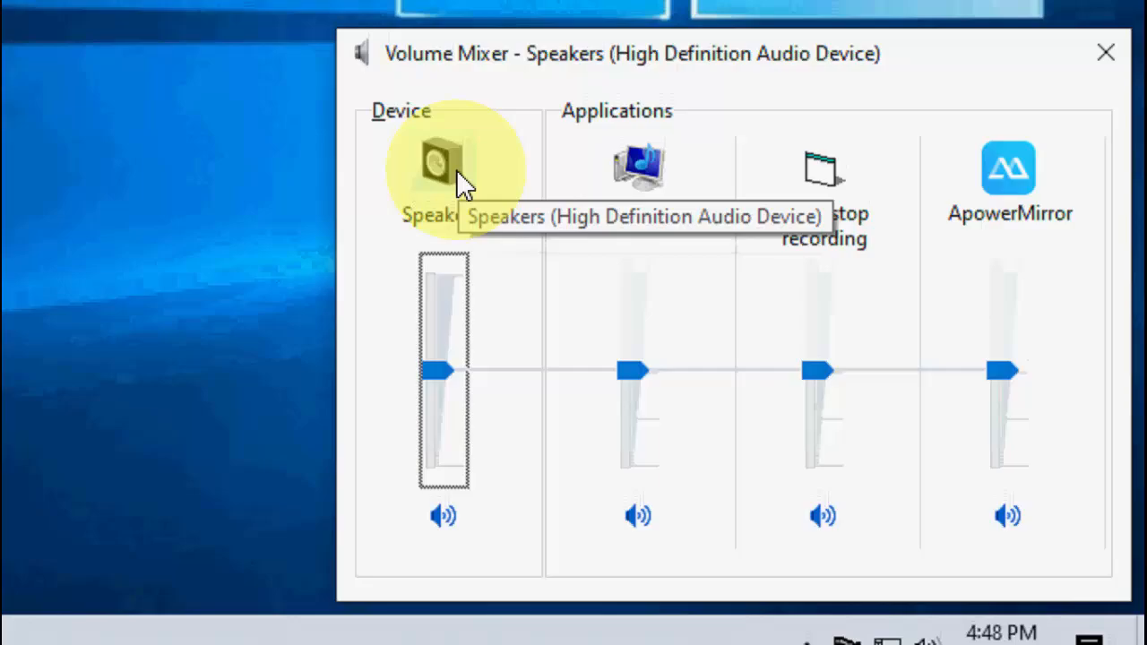
{"action": "double_click", "coordinate": [442, 164]}
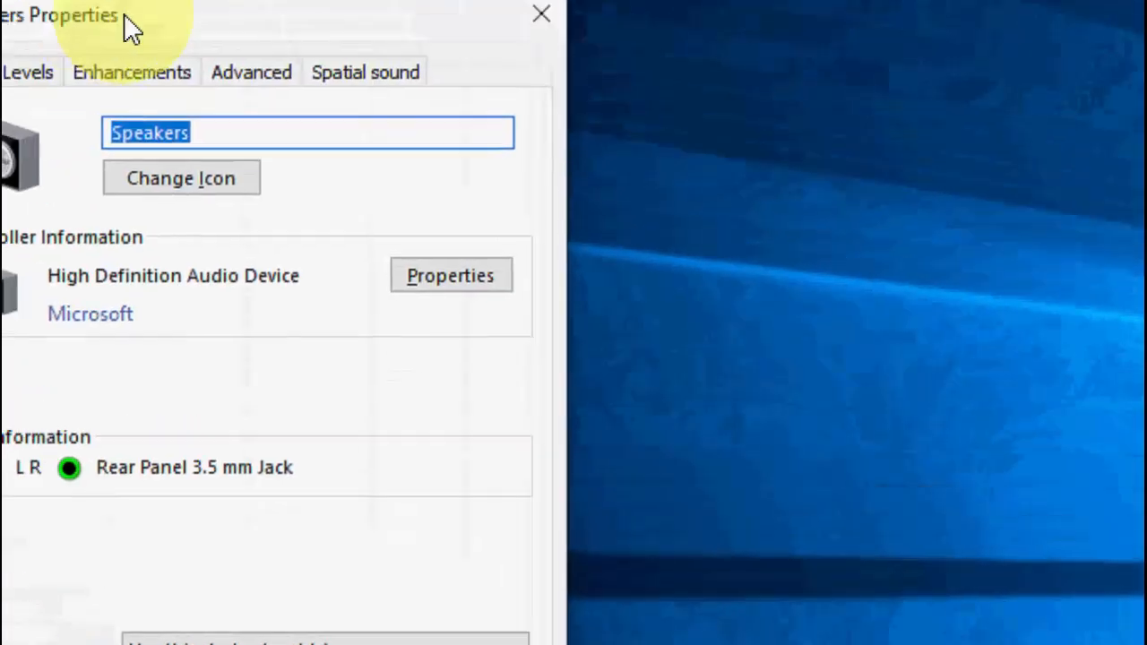
Disable all sound enhancements for the speakers and apply the change
{"action": "left_click", "coordinate": [133, 72]}
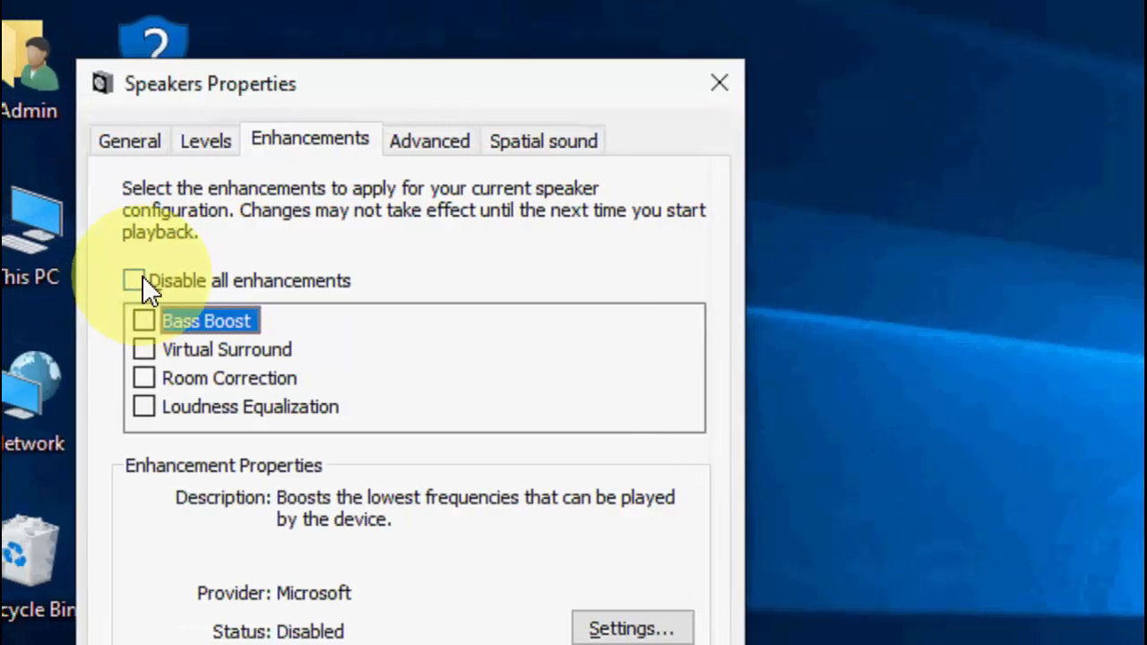
{"action": "left_click", "coordinate": [133, 279]}
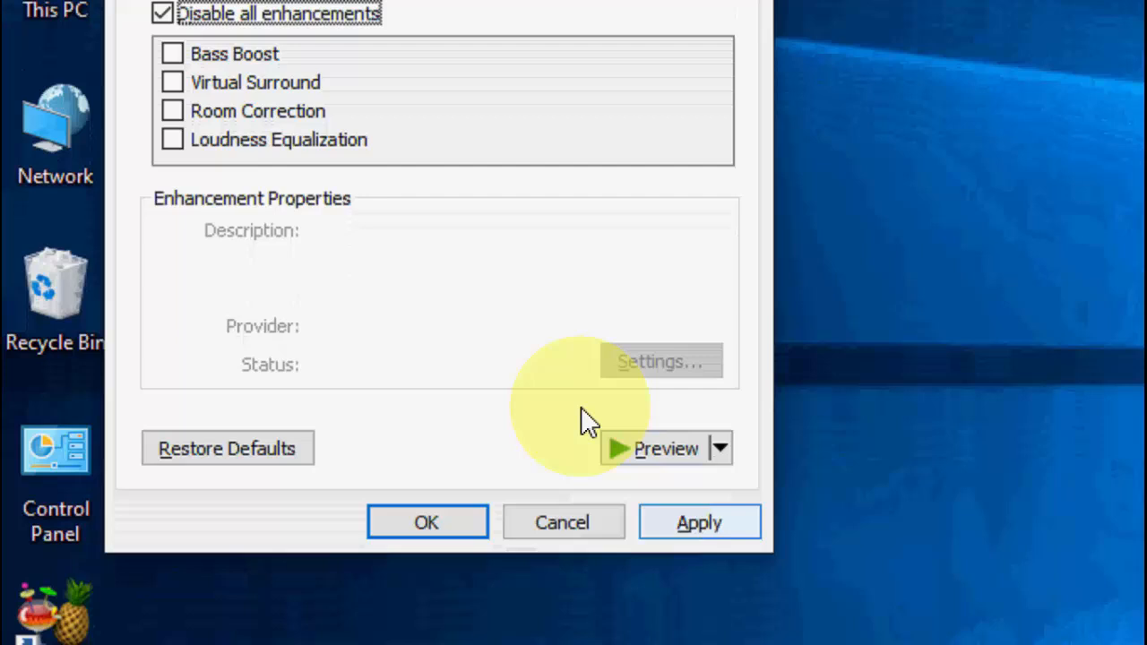
{"action": "left_click", "coordinate": [457, 93]}
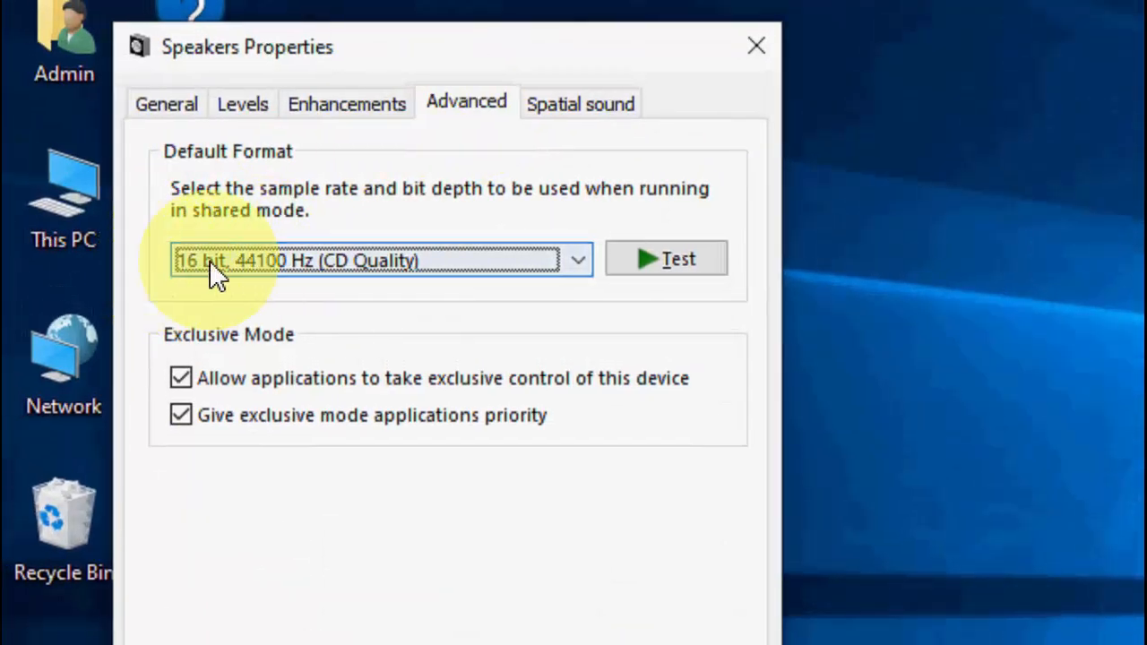
Set the default format to 16 bit, 44100 Hz (CD Quality), keeping exclusive mode allowed
{"action": "left_click", "coordinate": [573, 260]}
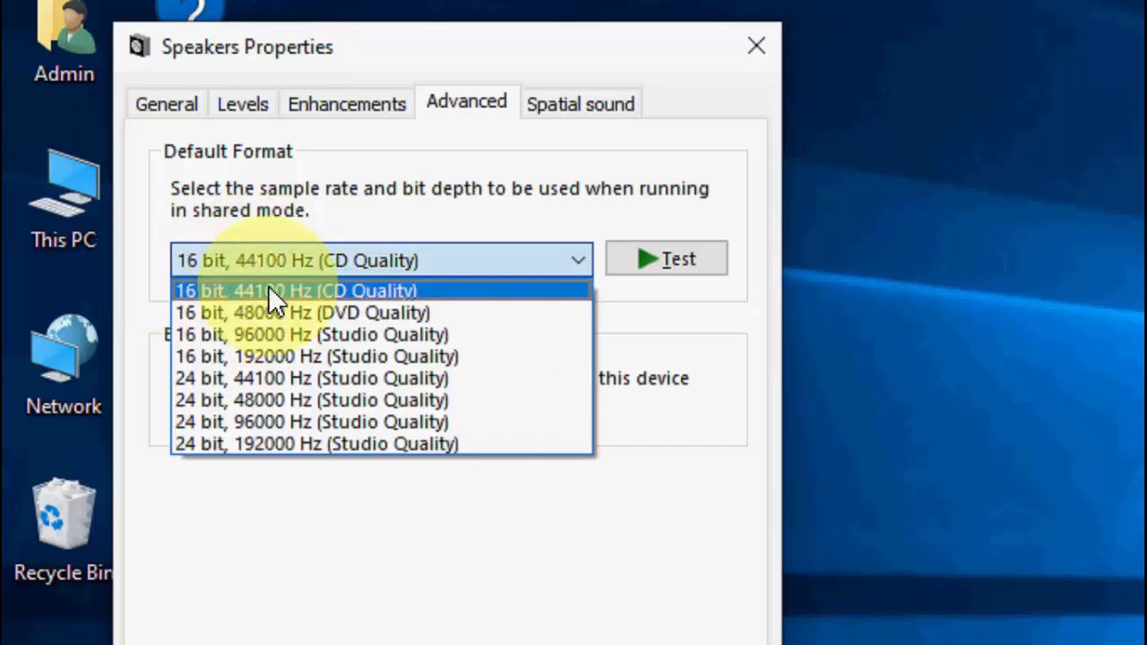
{"action": "mouse_move", "coordinate": [206, 309]}
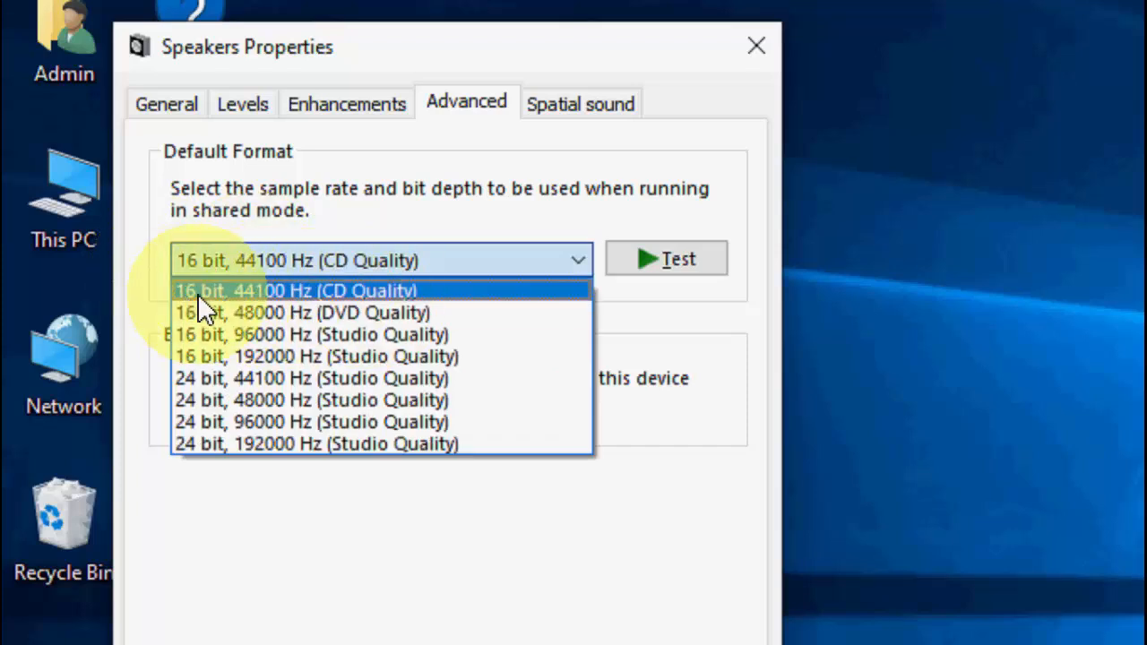
{"action": "mouse_move", "coordinate": [260, 308]}
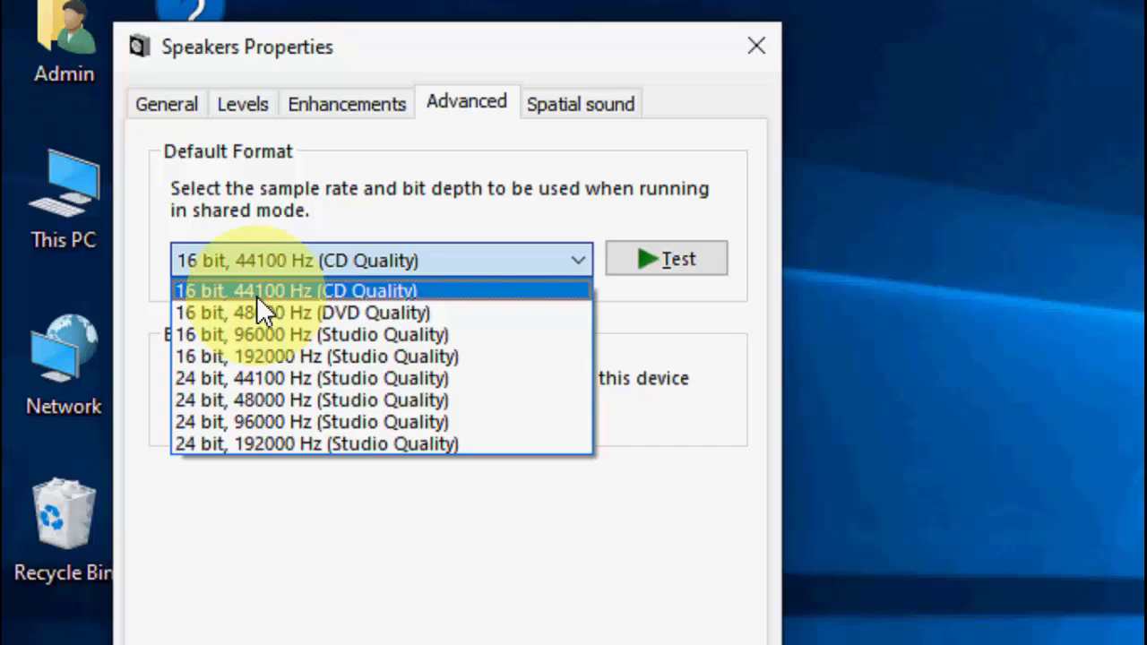
{"action": "left_click", "coordinate": [293, 290]}
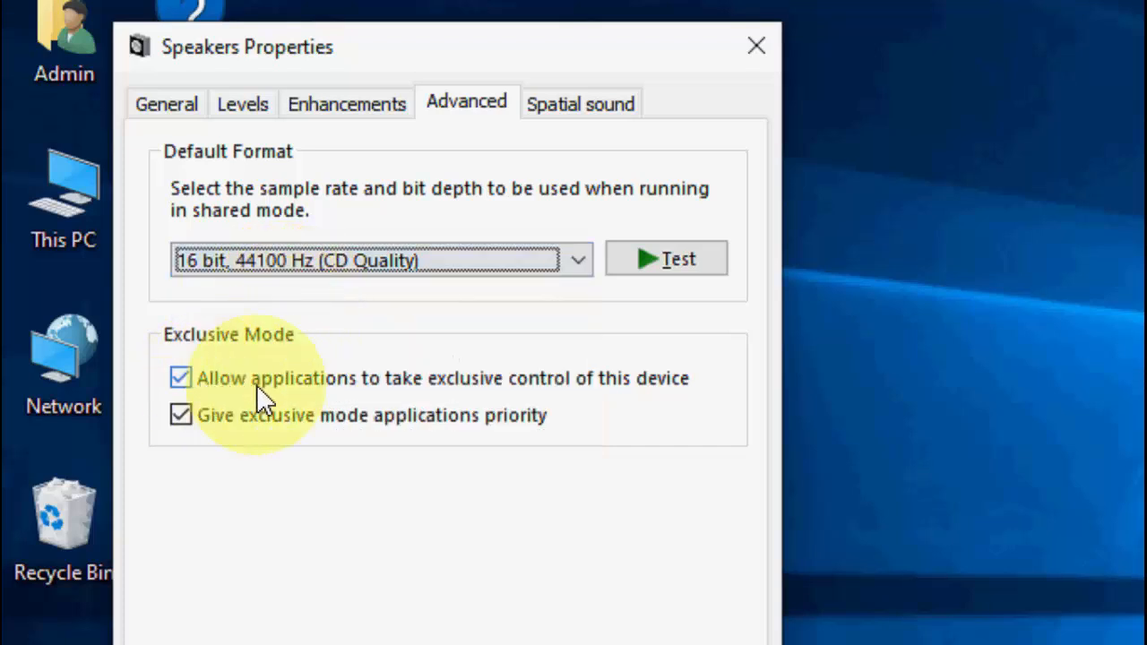
{"action": "mouse_move", "coordinate": [308, 390]}
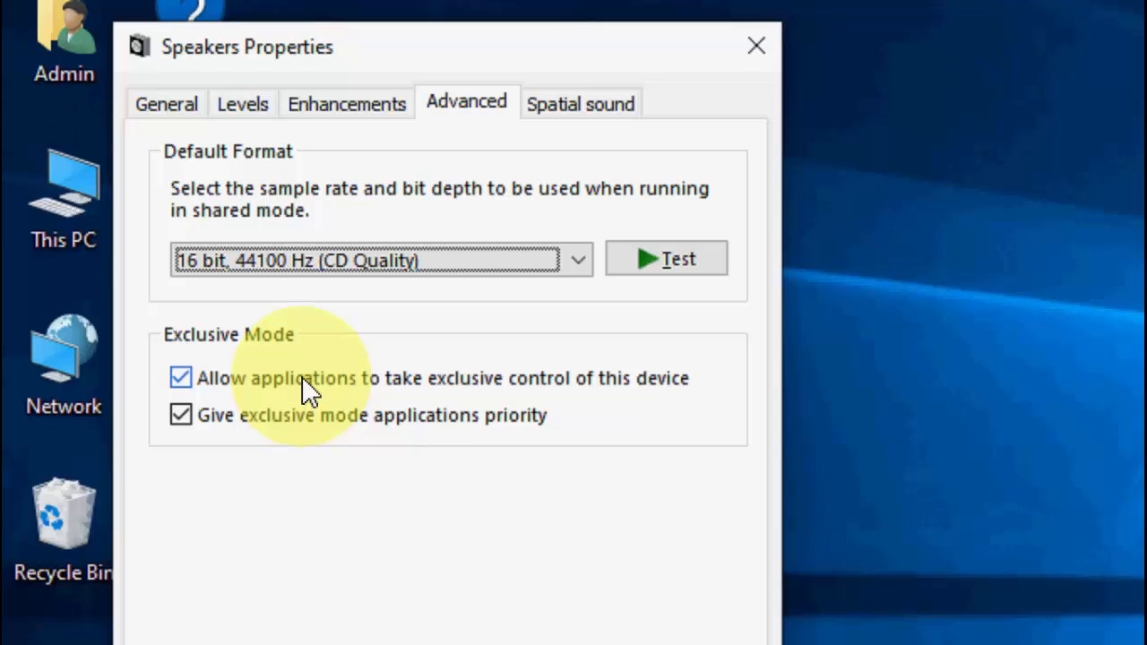
{"action": "left_click", "coordinate": [179, 376]}
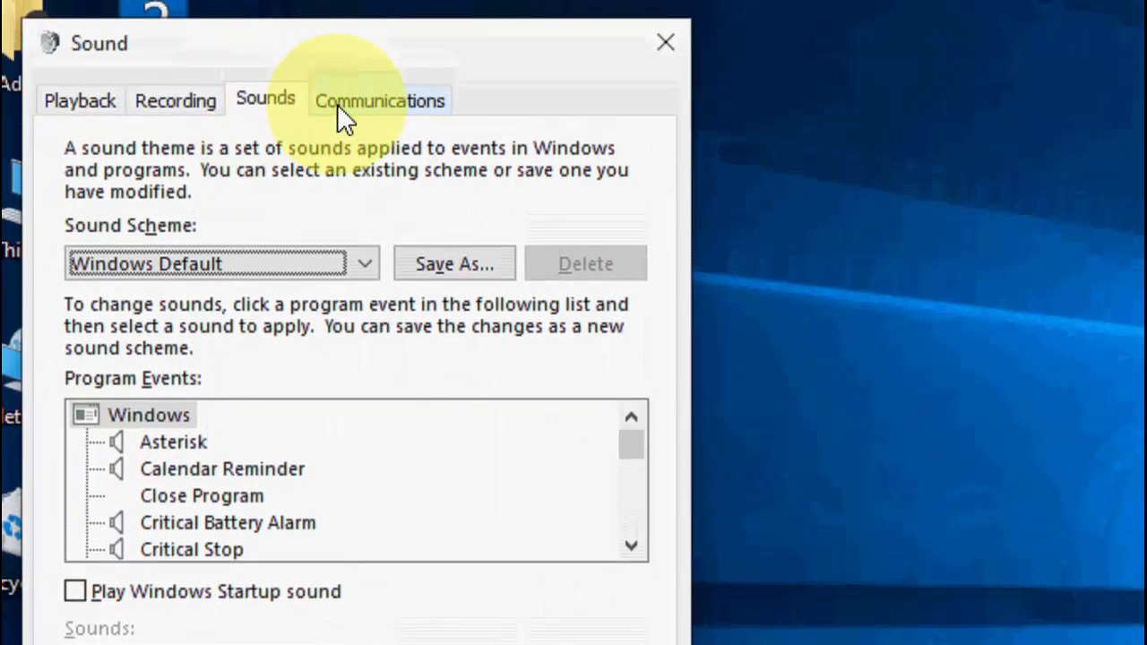
Keep communications activity reducing other sounds by 80% and close the Sound dialogs
{"action": "left_click", "coordinate": [380, 101]}
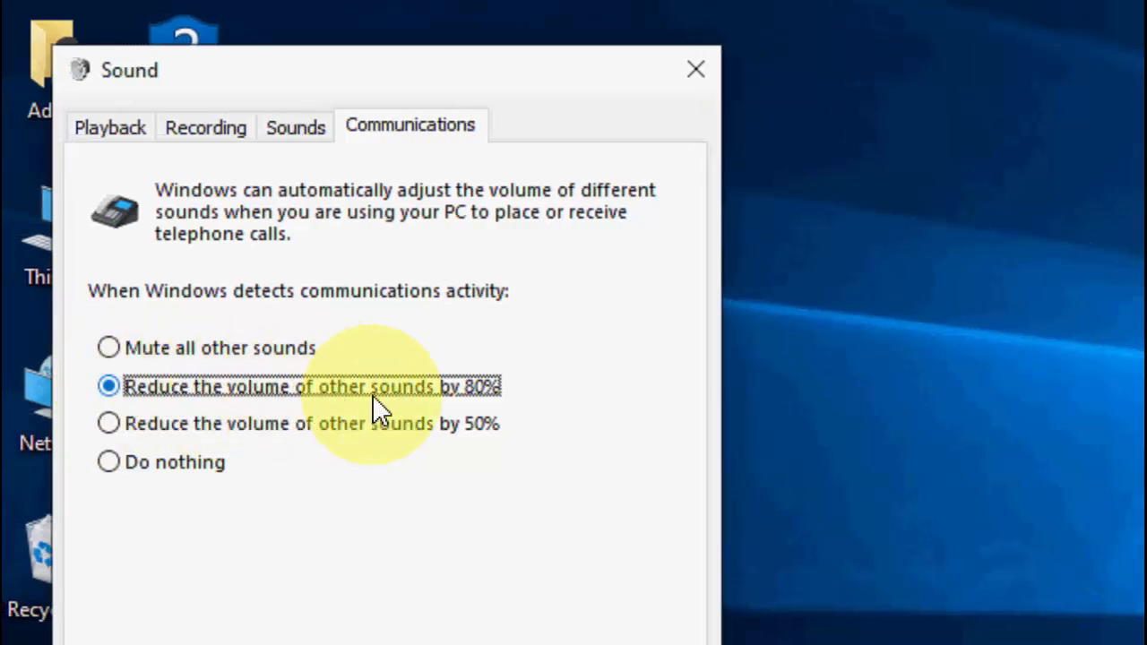
{"action": "mouse_move", "coordinate": [470, 403]}
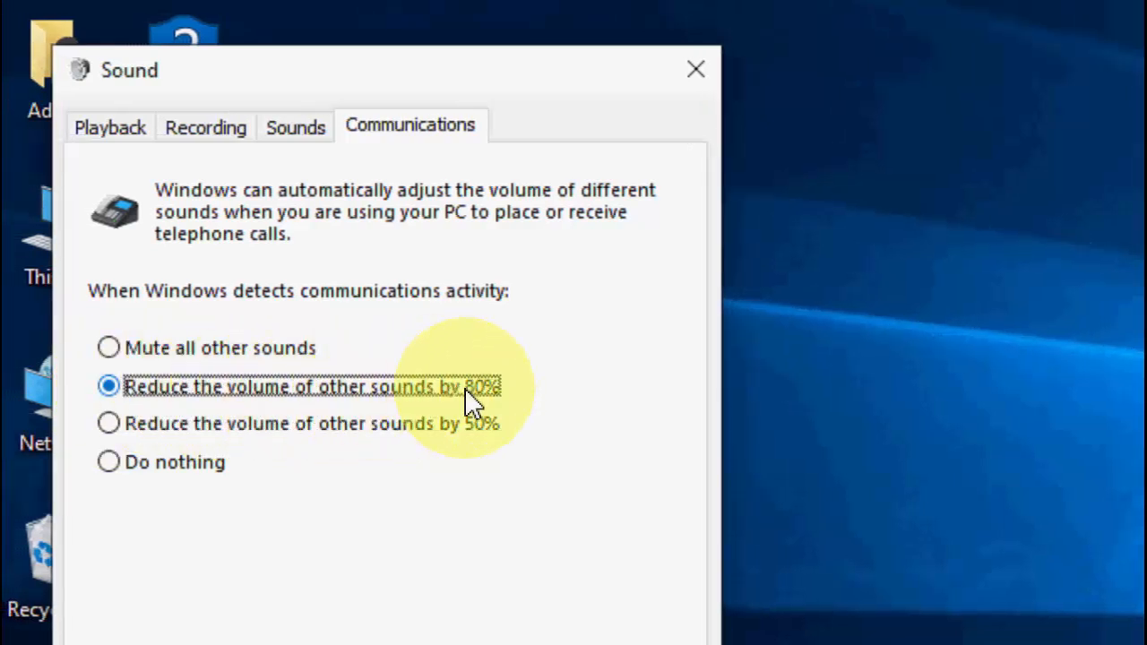
{"action": "left_click", "coordinate": [695, 70]}
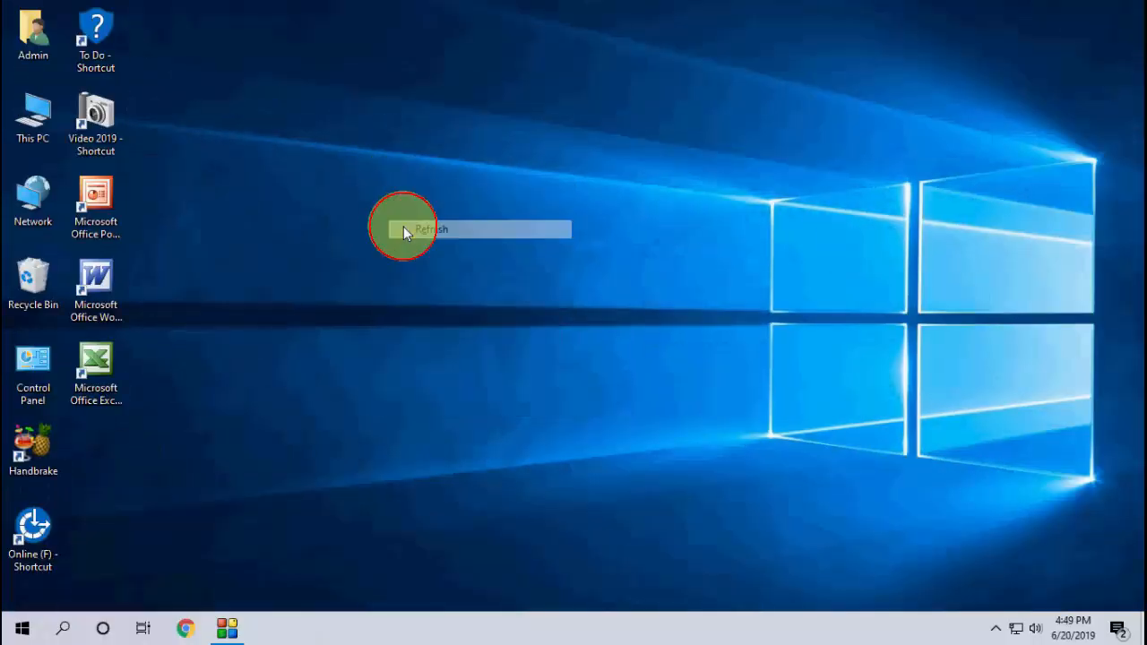
{"action": "left_click", "coordinate": [430, 229]}
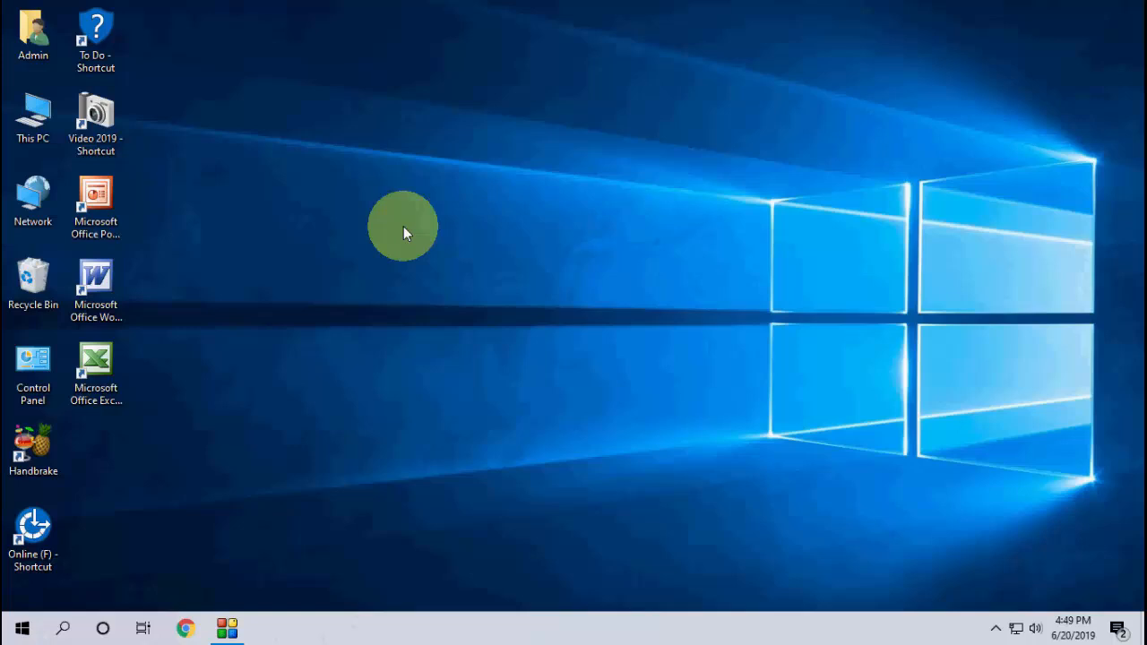
{"action": "mouse_move", "coordinate": [411, 430]}
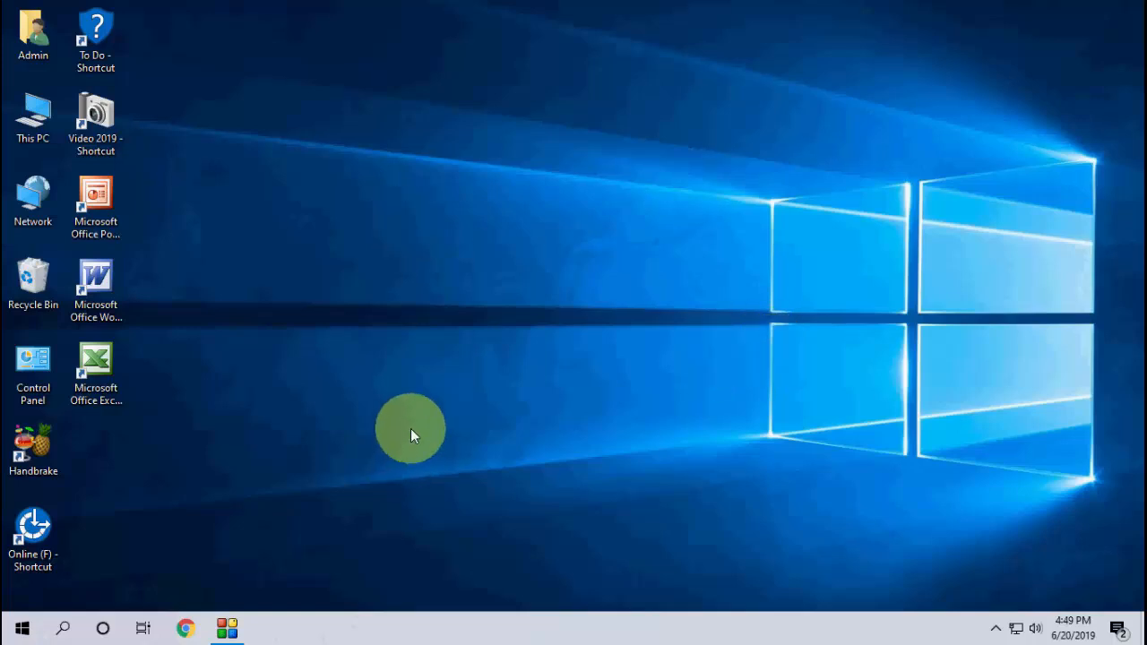
{"action": "mouse_move", "coordinate": [158, 552]}
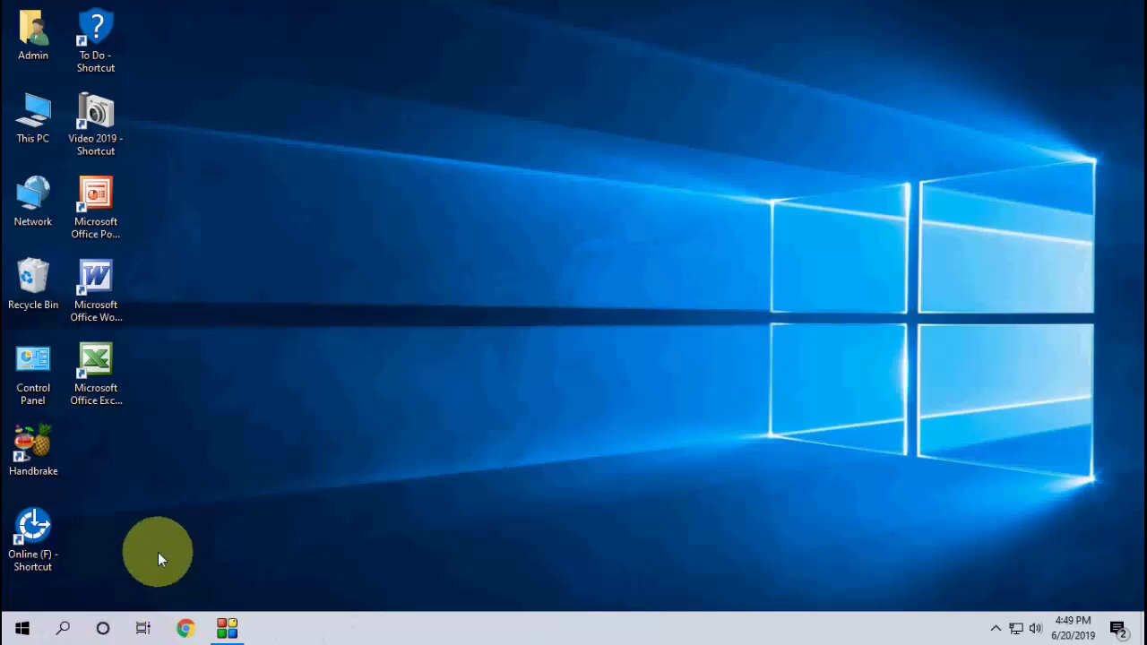
Reach the Troubleshoot page under Update & Security in Windows Settings
{"action": "left_click", "coordinate": [22, 627]}
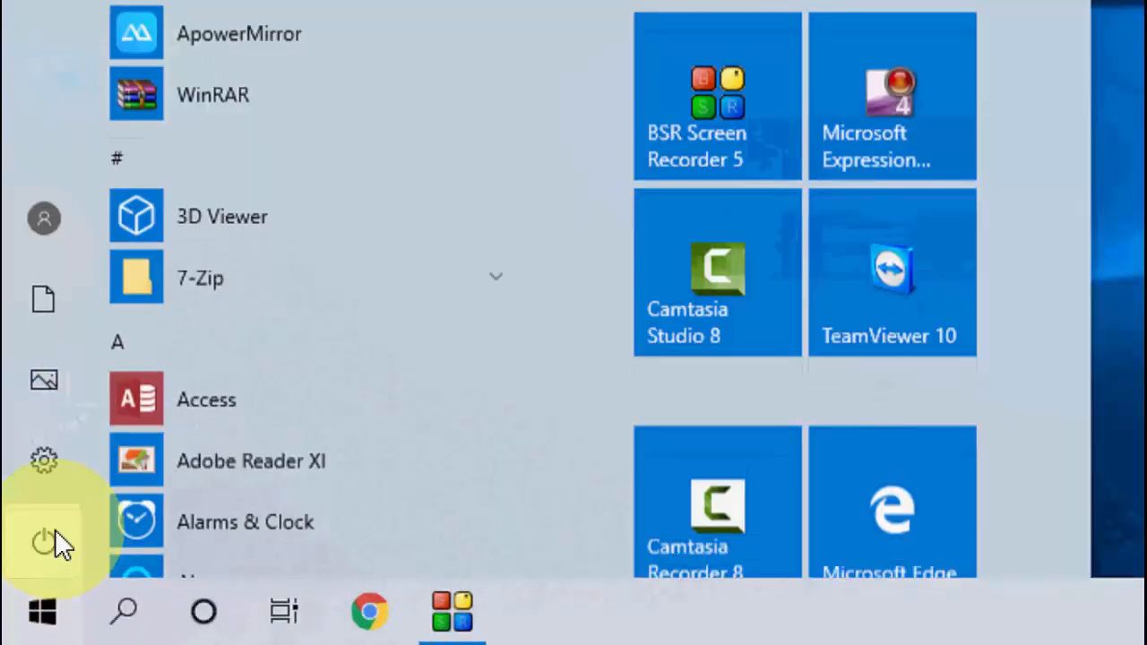
{"action": "left_click", "coordinate": [43, 459]}
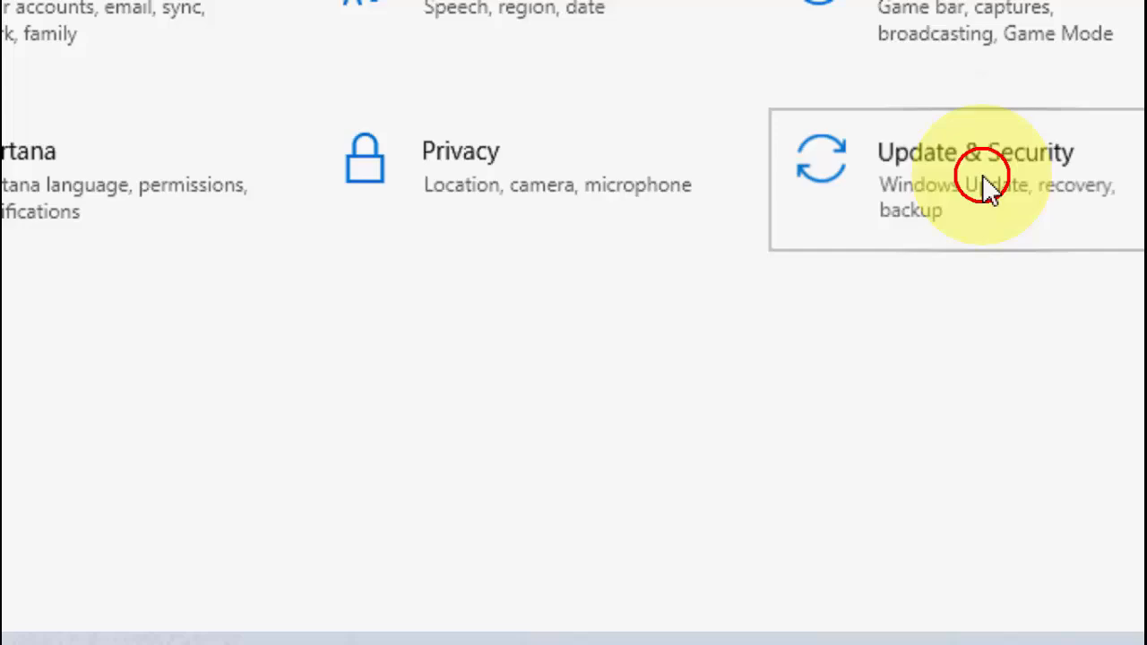
{"action": "left_click", "coordinate": [975, 180]}
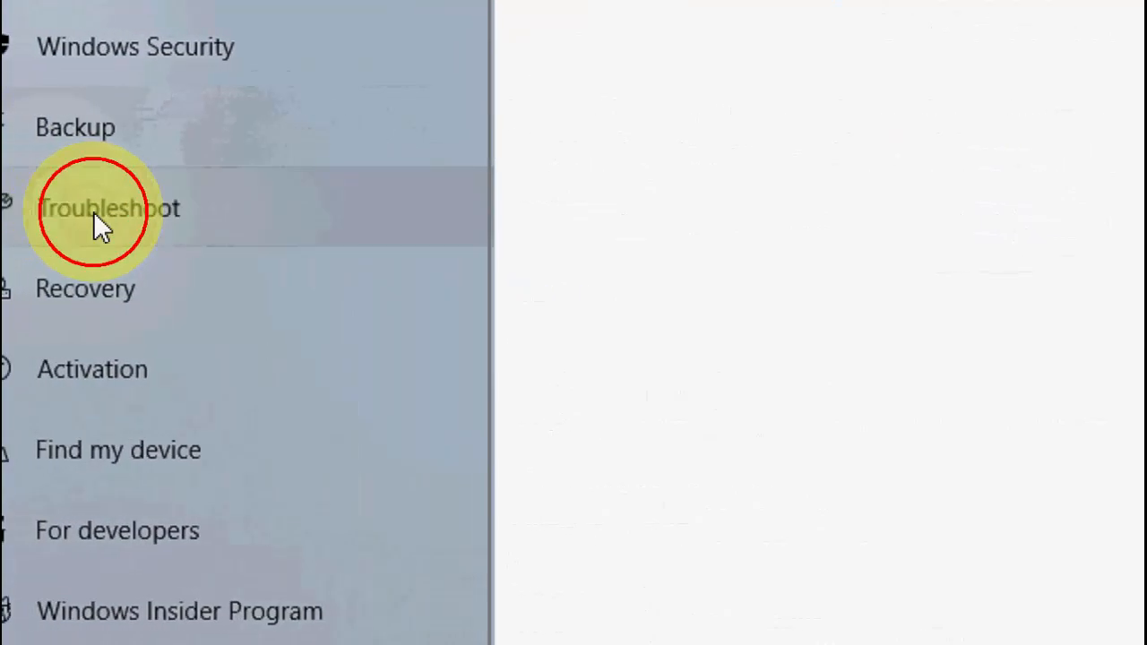
{"action": "left_click", "coordinate": [90, 208]}
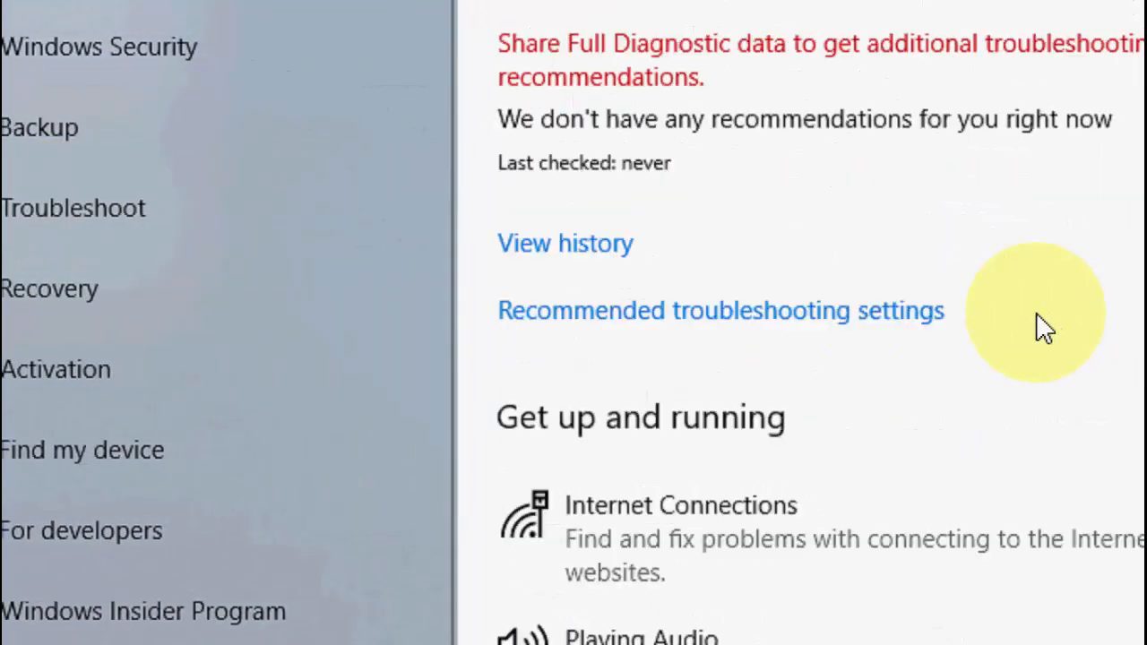
Launch the Playing Audio troubleshooter, then dismiss Settings back to the desktop
{"action": "scroll", "scroll_direction": "down", "scroll_amount": 3}
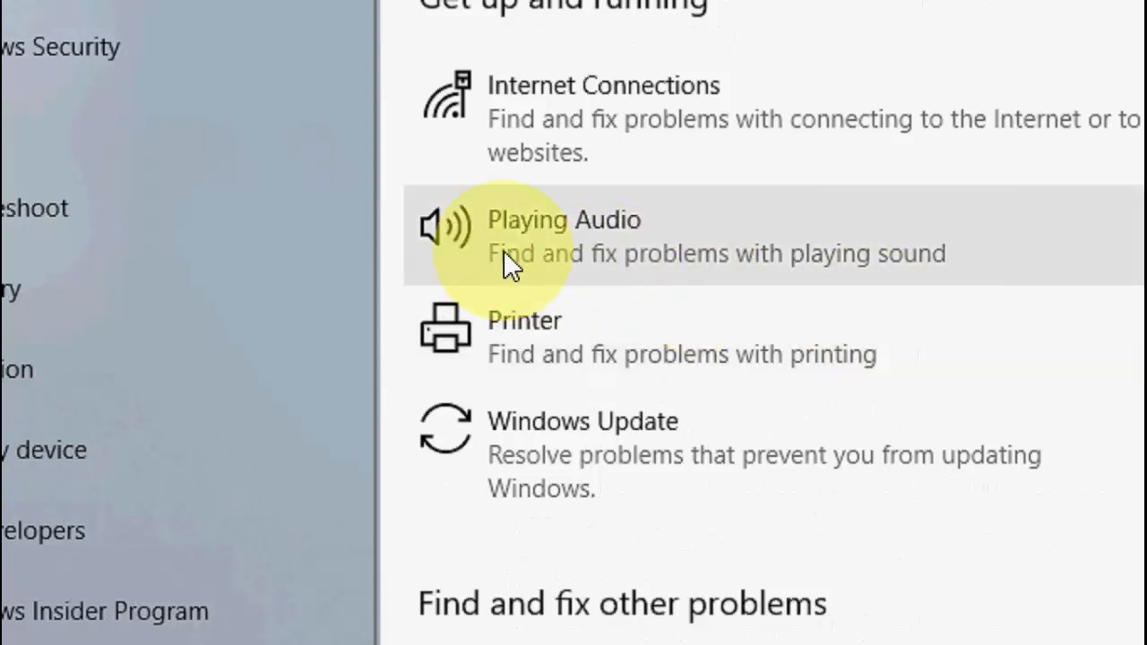
{"action": "left_click", "coordinate": [563, 236]}
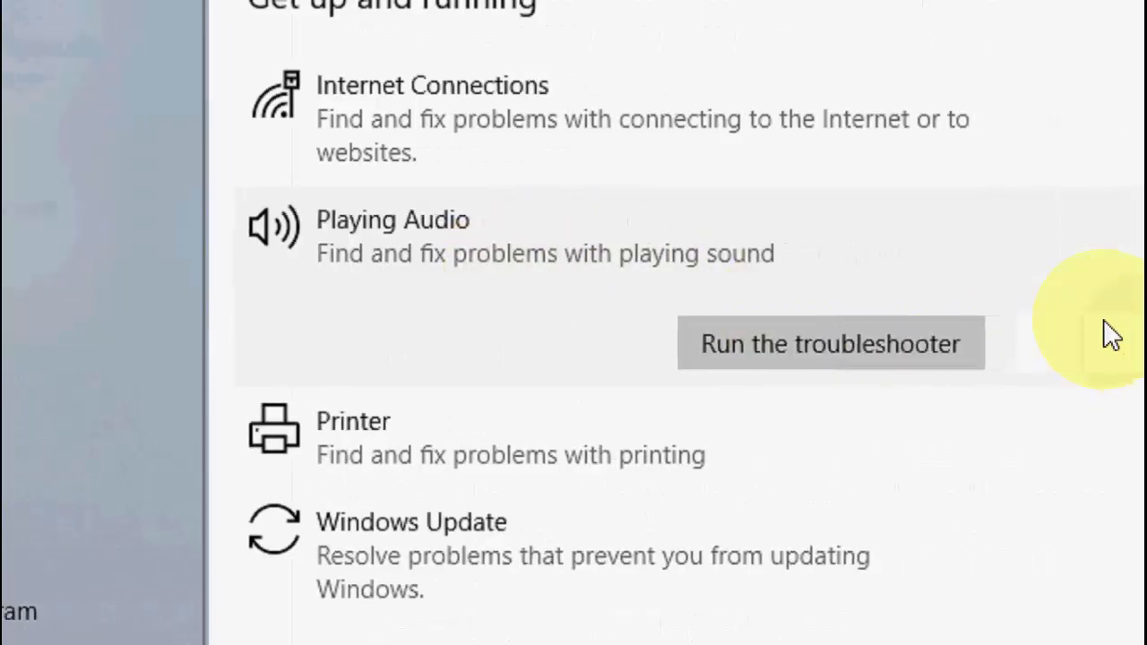
{"action": "left_click", "coordinate": [827, 344]}
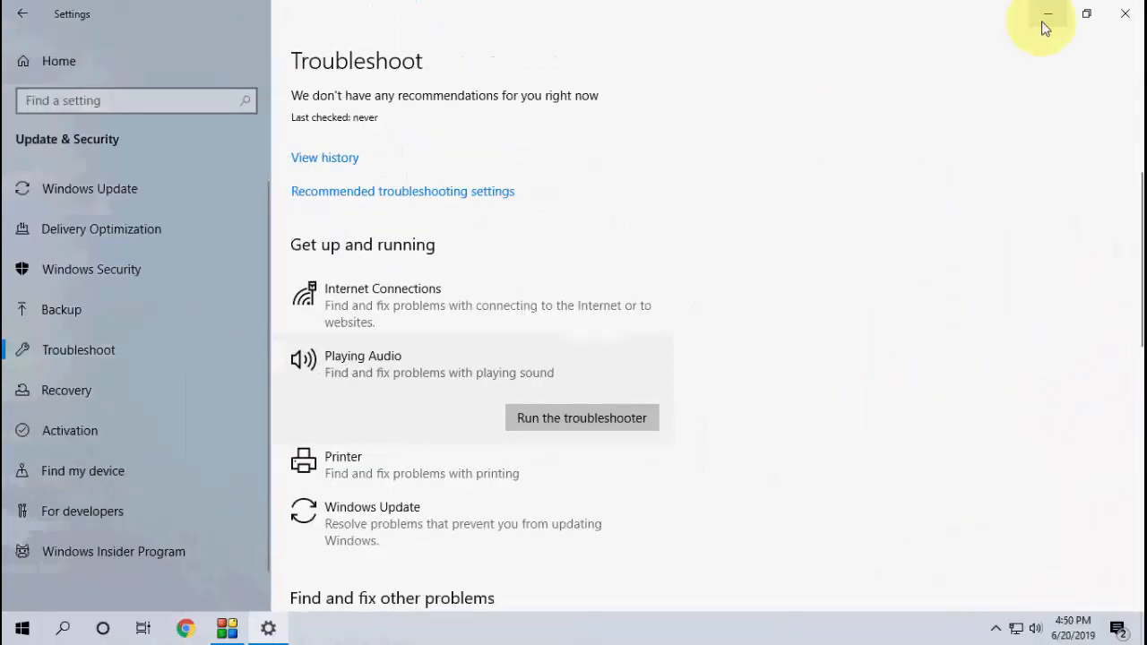
{"action": "left_click", "coordinate": [1048, 15]}
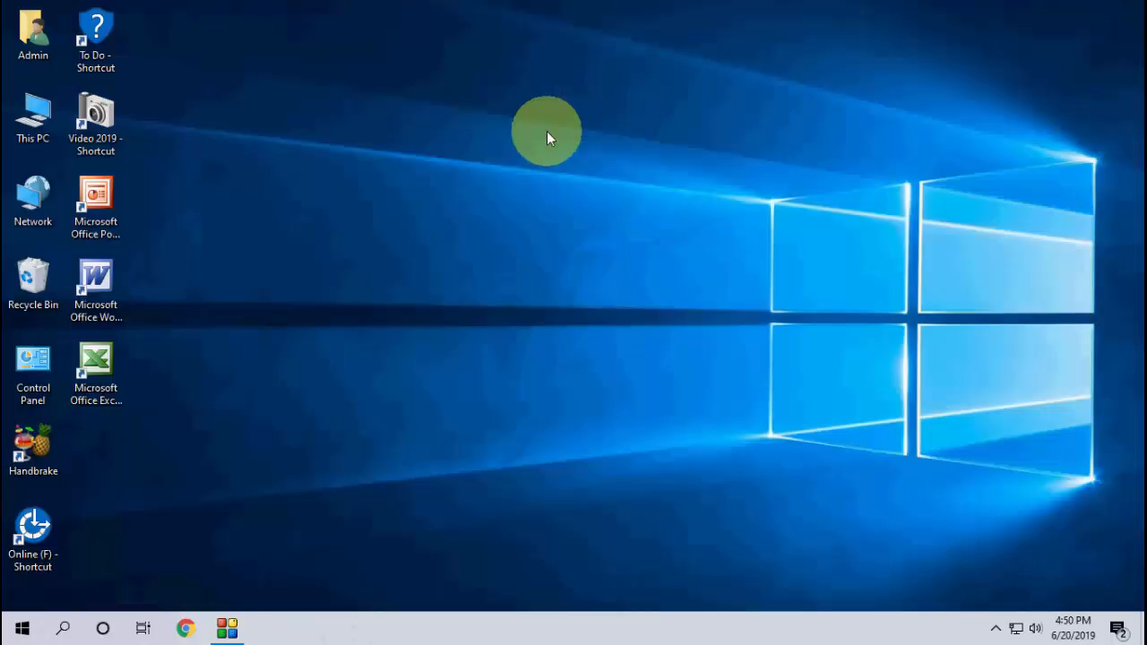
{"action": "mouse_move", "coordinate": [199, 160]}
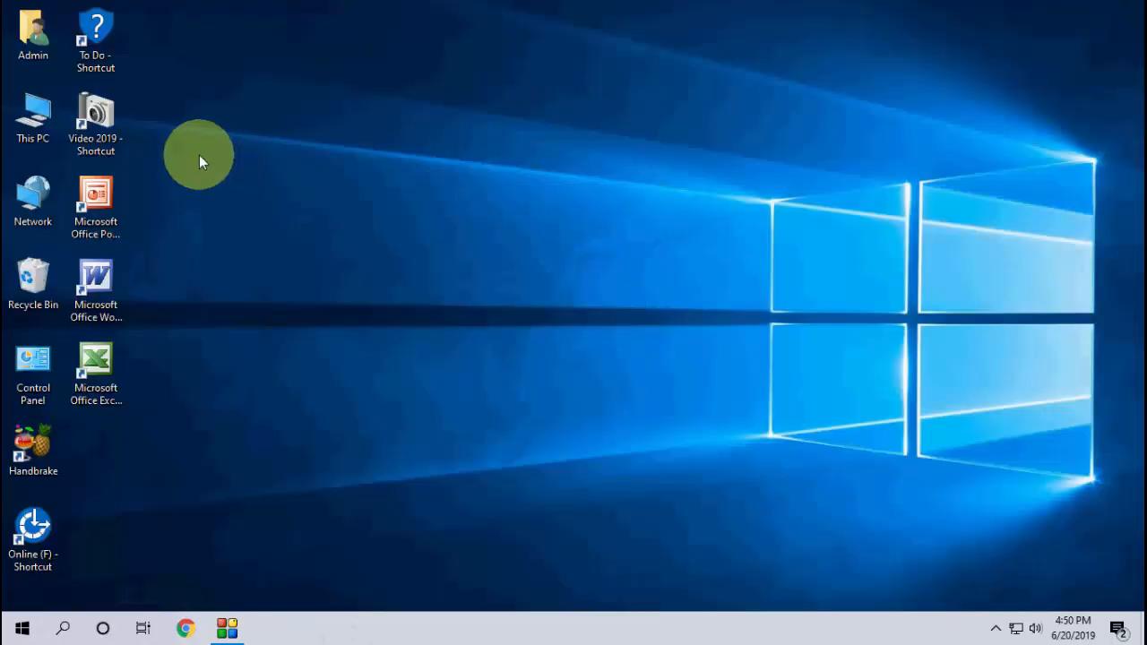
Show Device Manager via This PC > Manage with Sound, video and game controllers expanded
{"action": "right_click", "coordinate": [32, 121]}
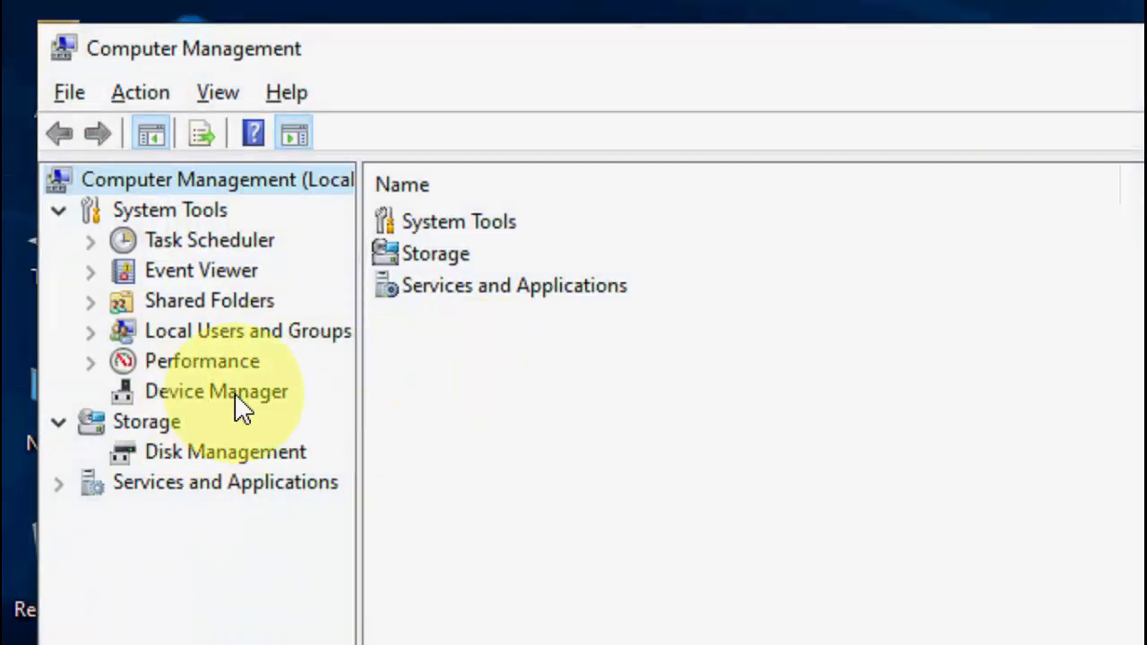
{"action": "left_click", "coordinate": [215, 390]}
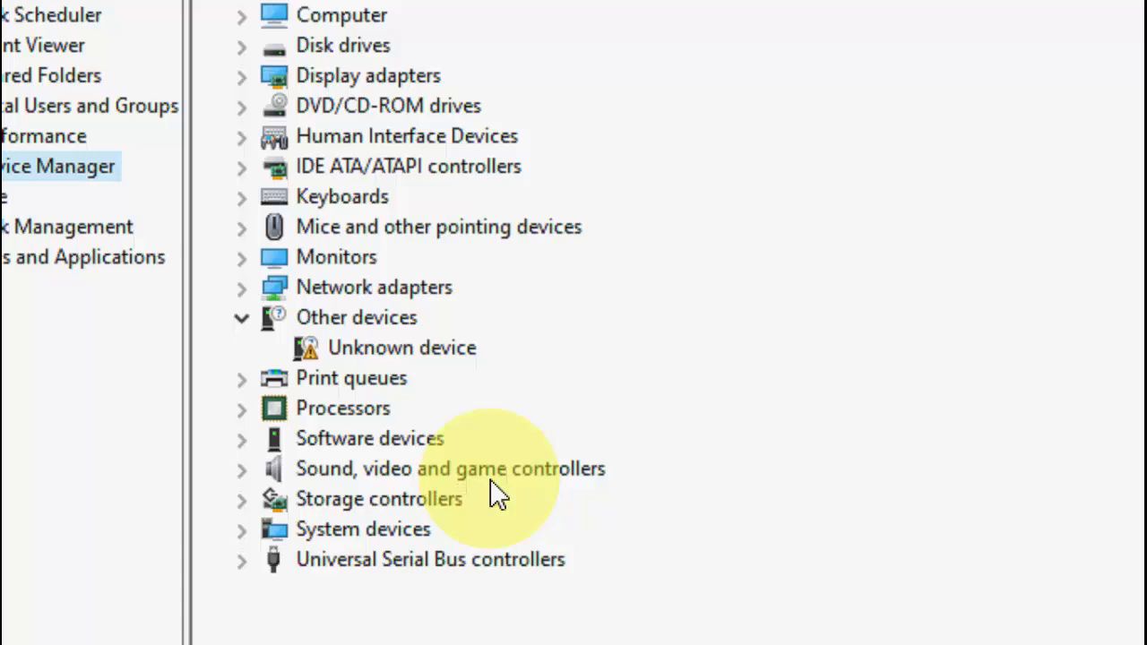
{"action": "left_click", "coordinate": [240, 468]}
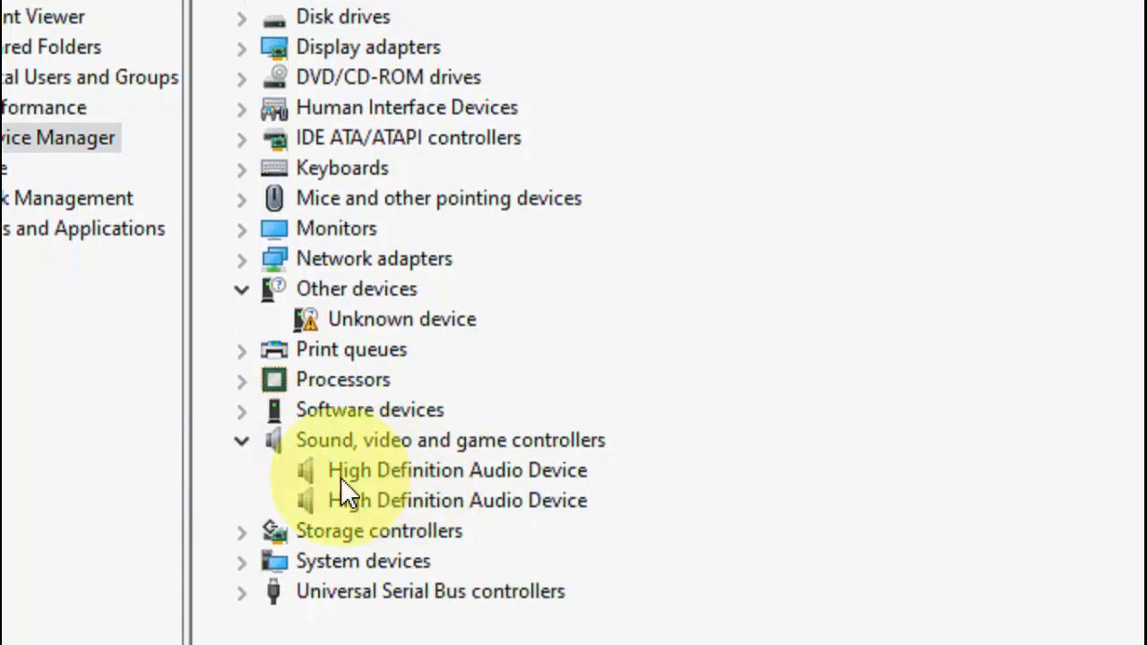
Reinstall the first High Definition Audio Device's driver from the compatible-driver list
{"action": "right_click", "coordinate": [457, 469]}
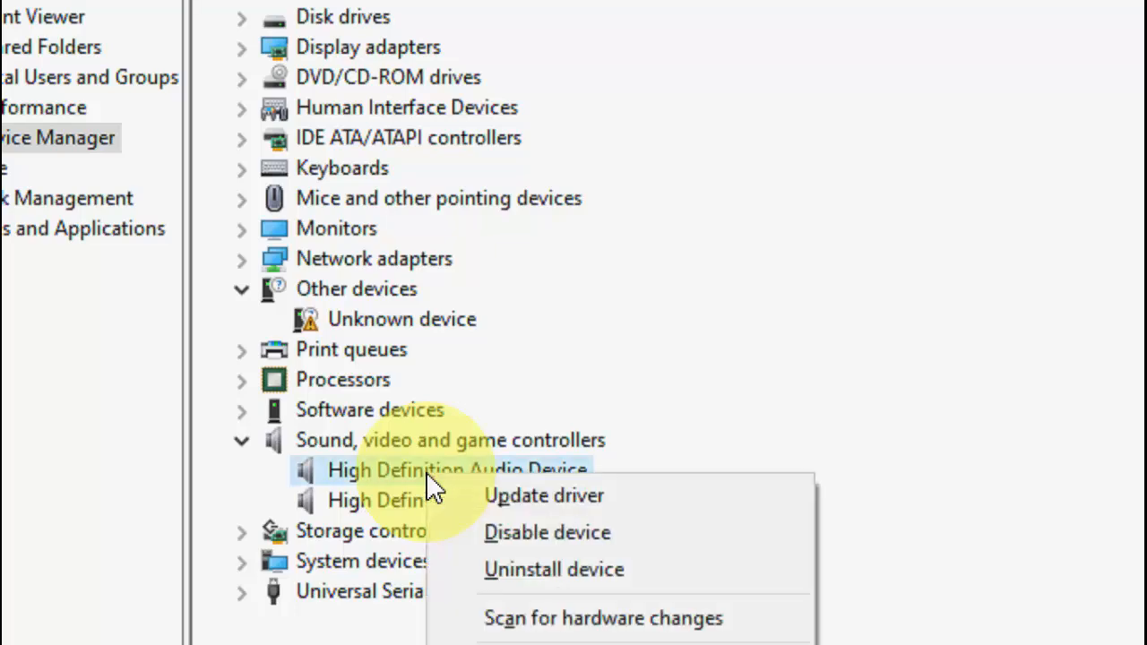
{"action": "left_click", "coordinate": [543, 495]}
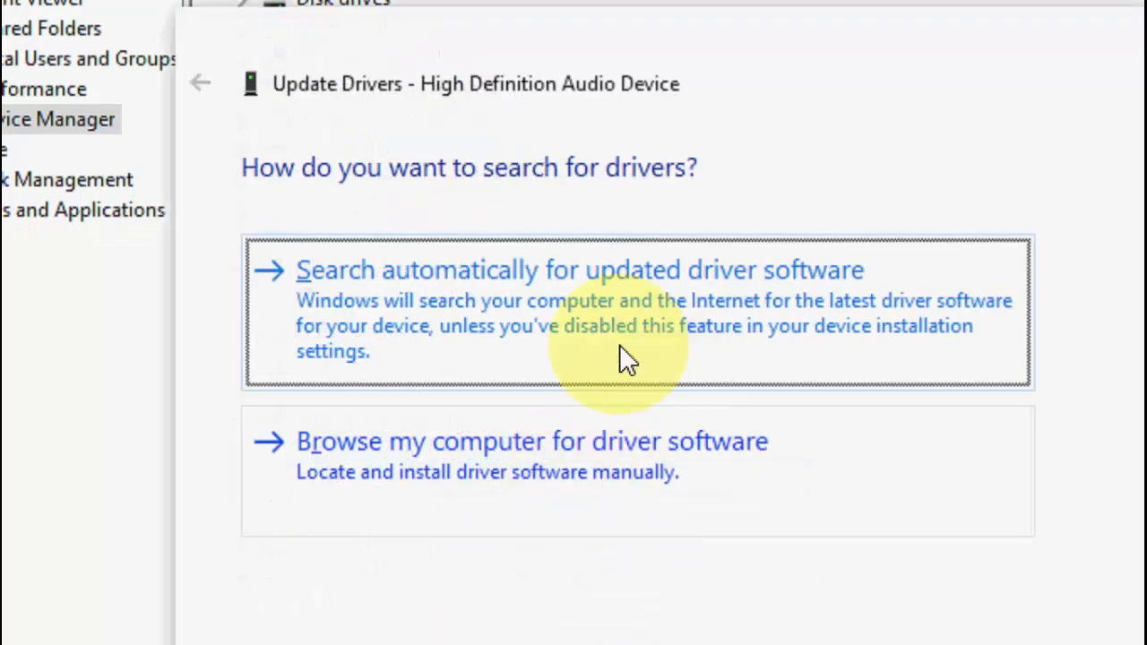
{"action": "mouse_move", "coordinate": [337, 319]}
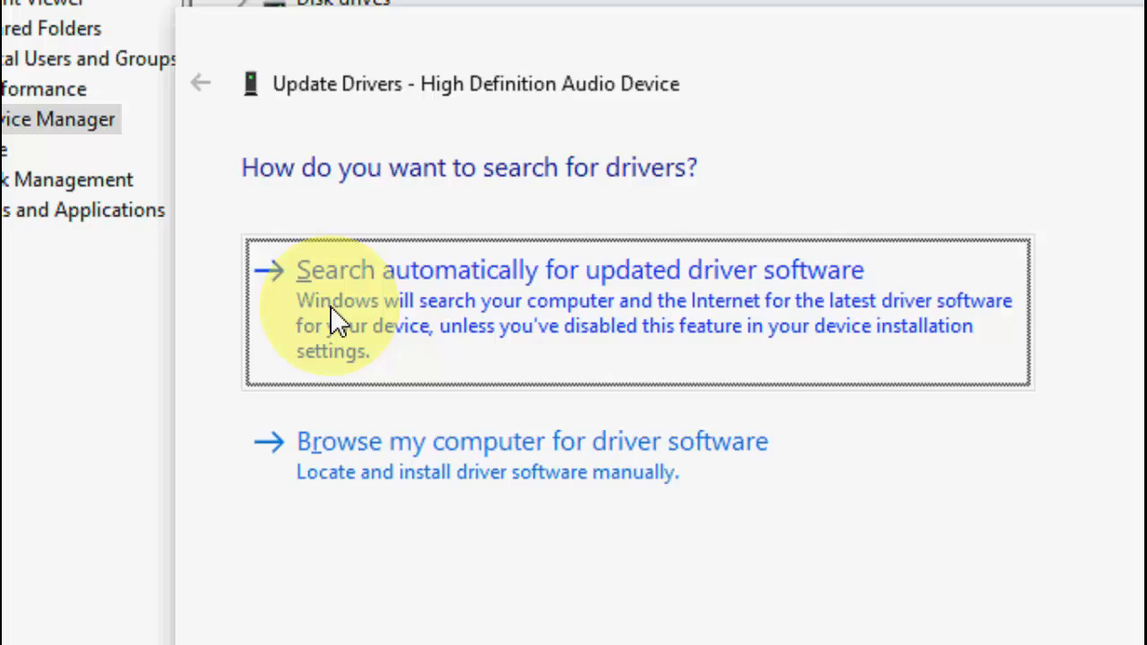
{"action": "mouse_move", "coordinate": [475, 323]}
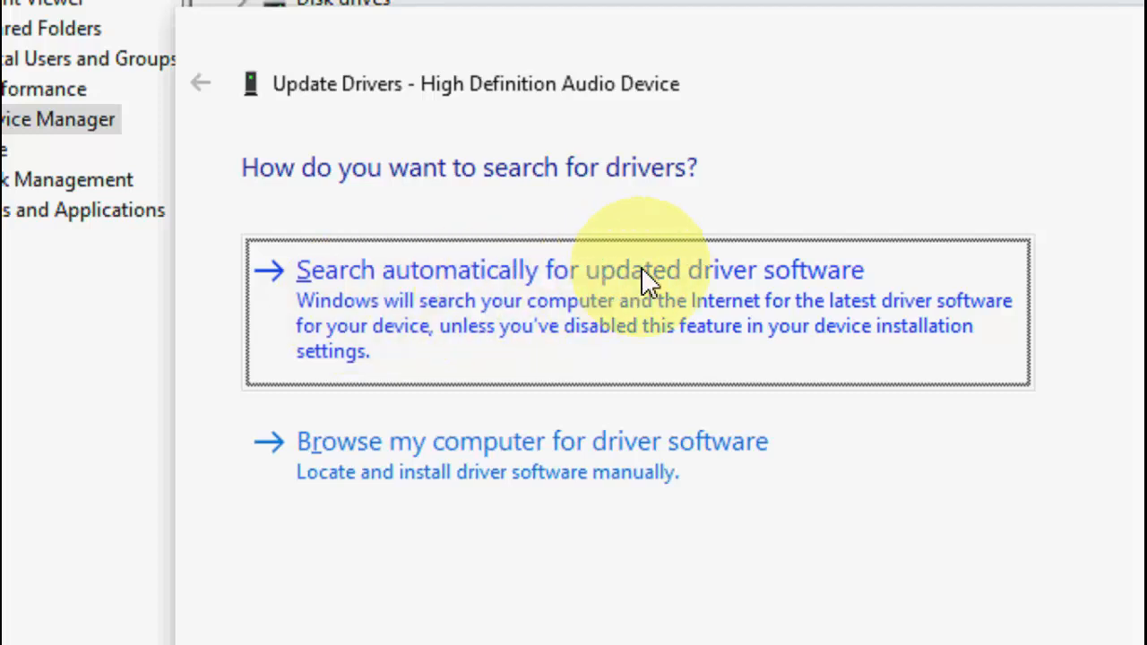
{"action": "mouse_move", "coordinate": [770, 304]}
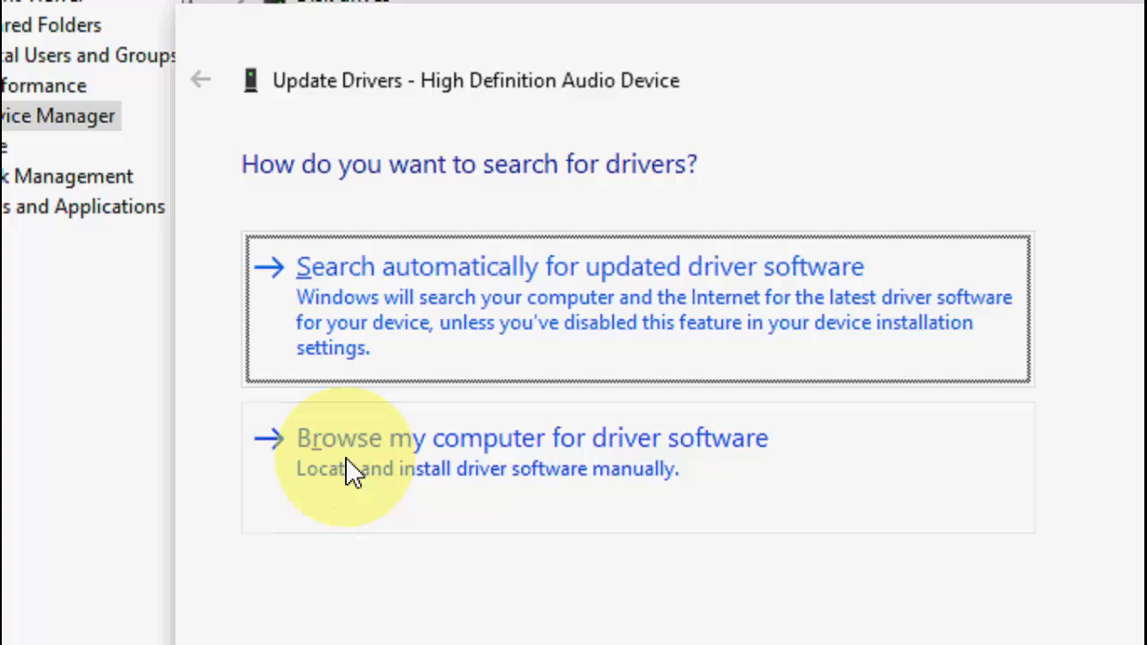
{"action": "left_click", "coordinate": [531, 437]}
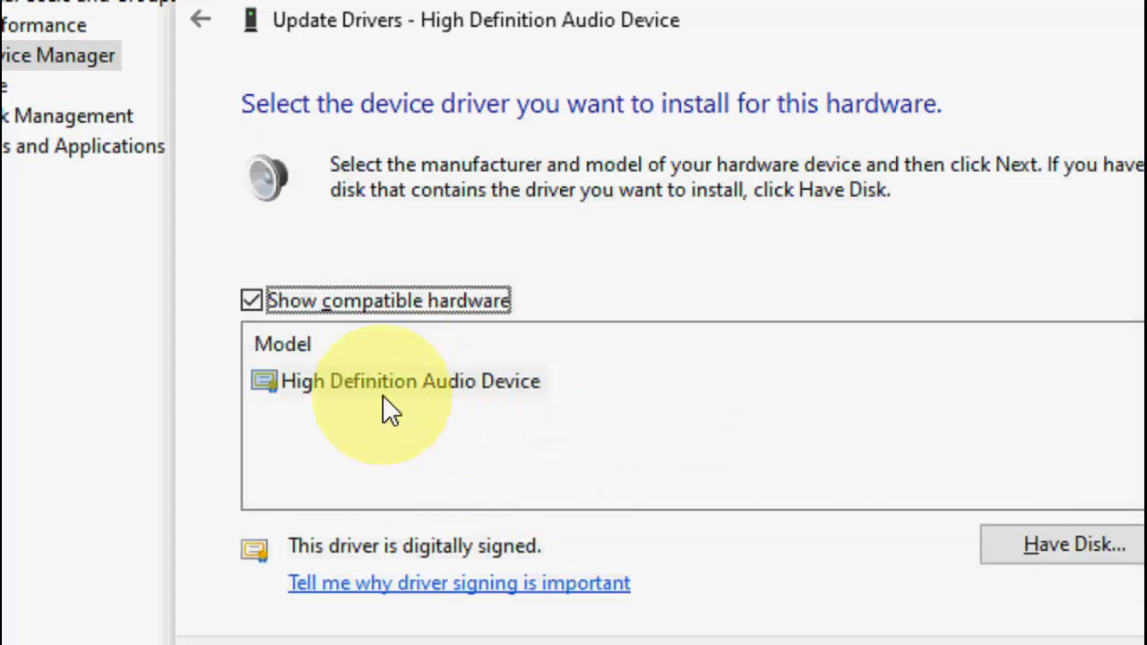
{"action": "left_click", "coordinate": [410, 380]}
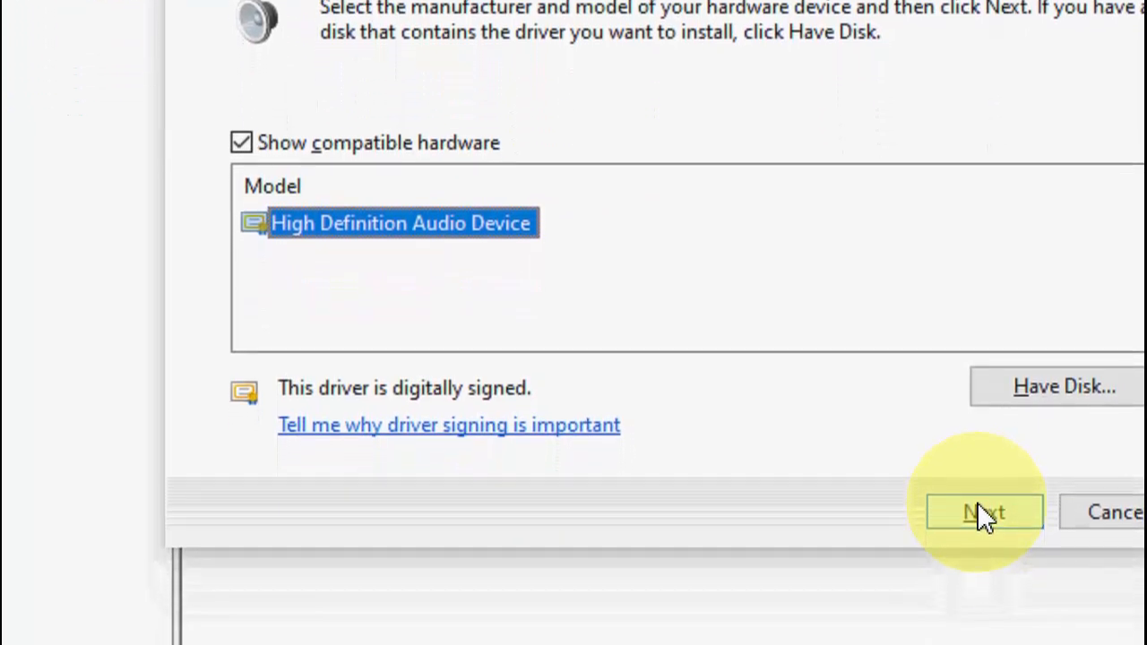
{"action": "left_click", "coordinate": [984, 512]}
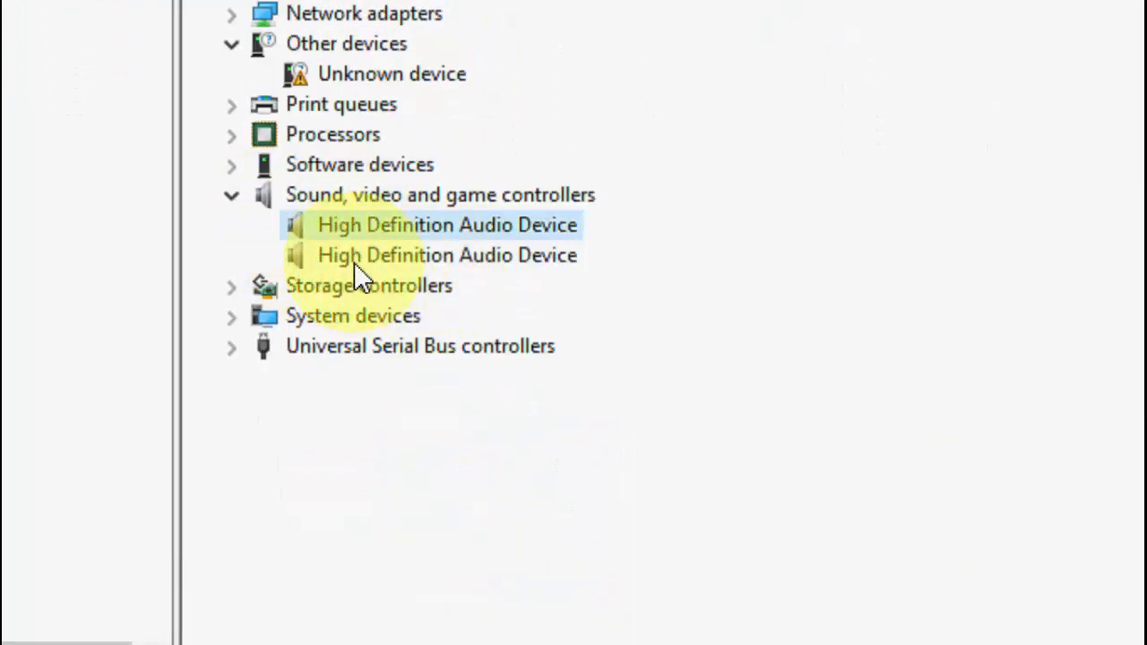
{"action": "mouse_move", "coordinate": [439, 277]}
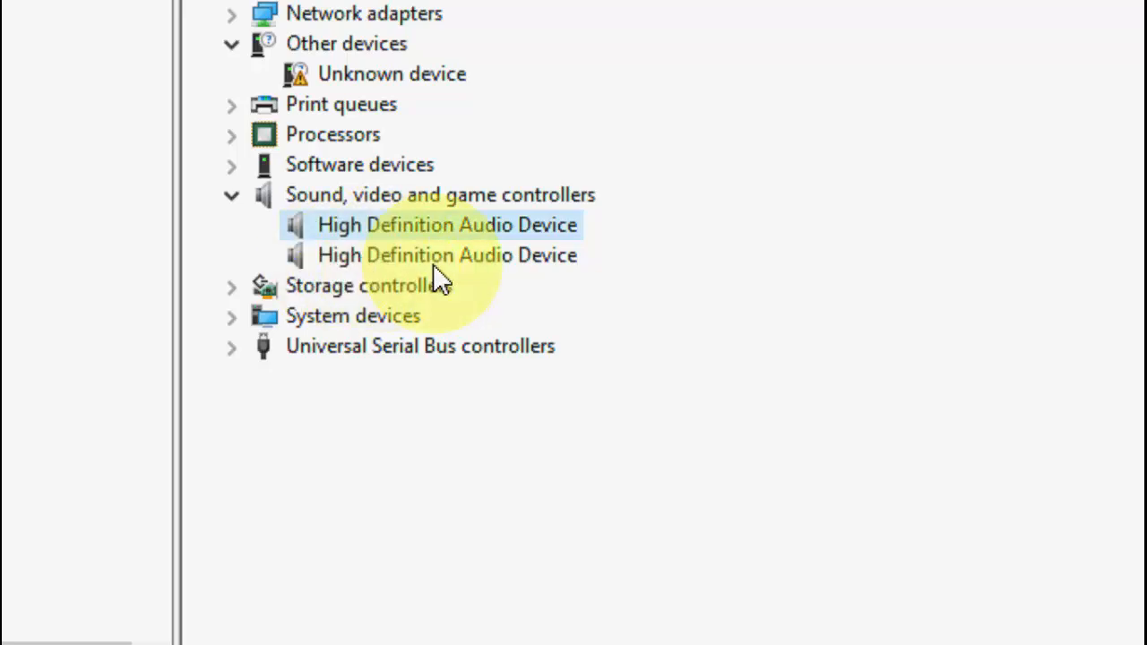
Close Computer Management, leaving the desktop showing
{"action": "left_click", "coordinate": [447, 254]}
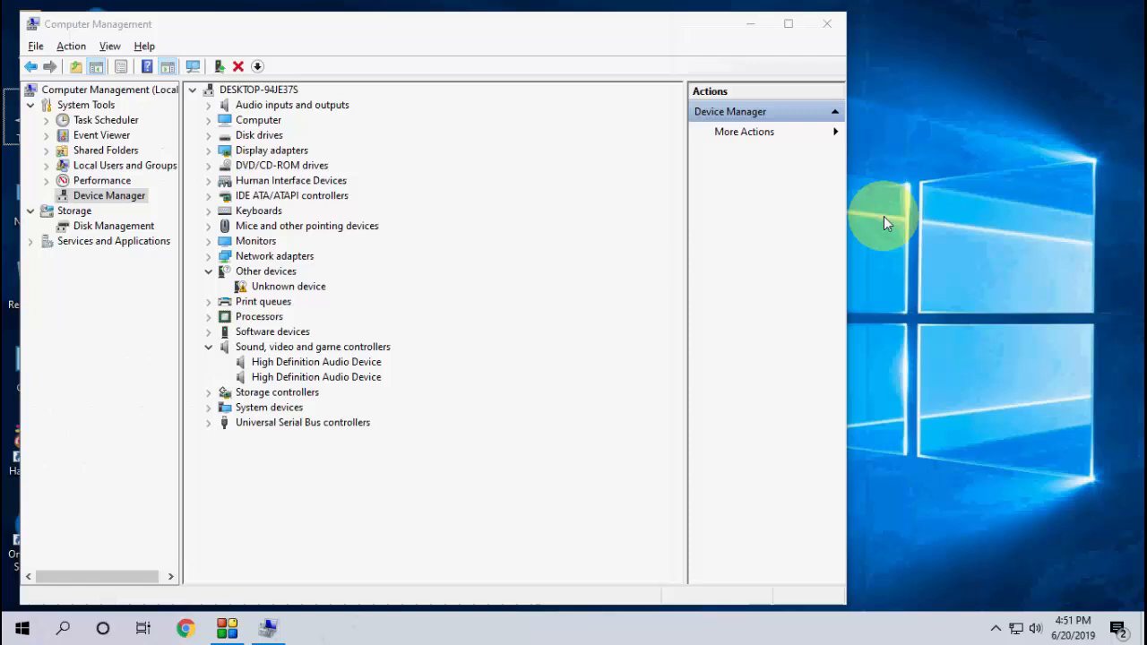
{"action": "left_click", "coordinate": [825, 24]}
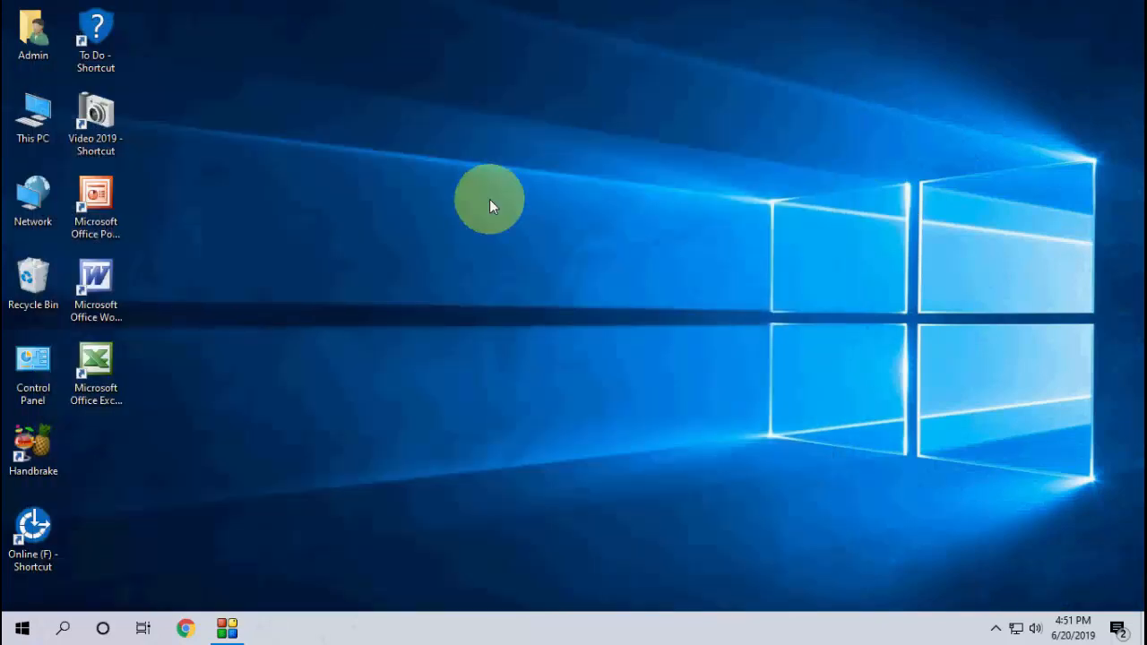